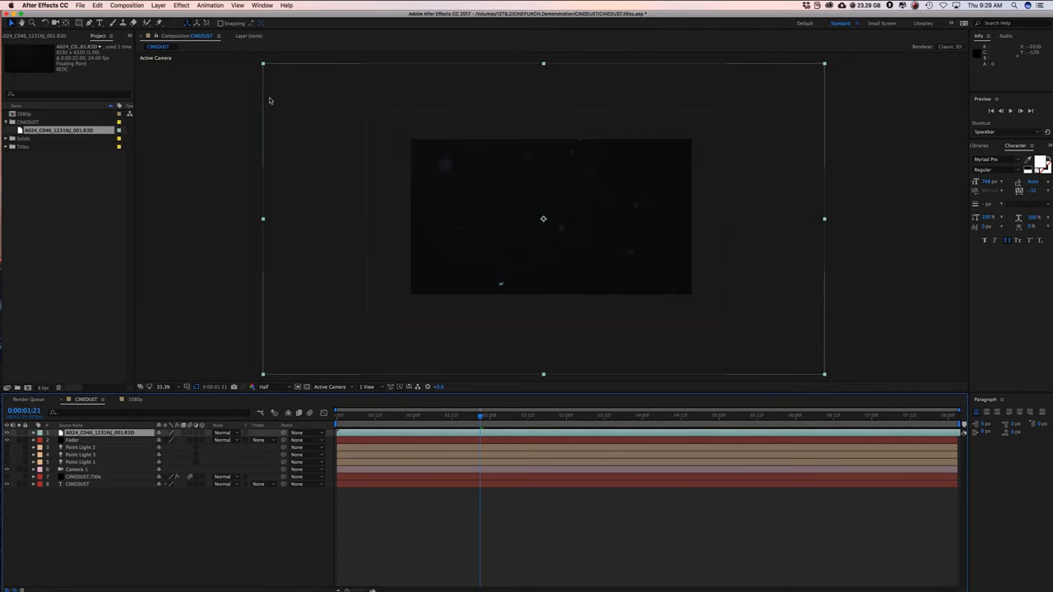
{"action": "mouse_move", "coordinate": [303, 208]}
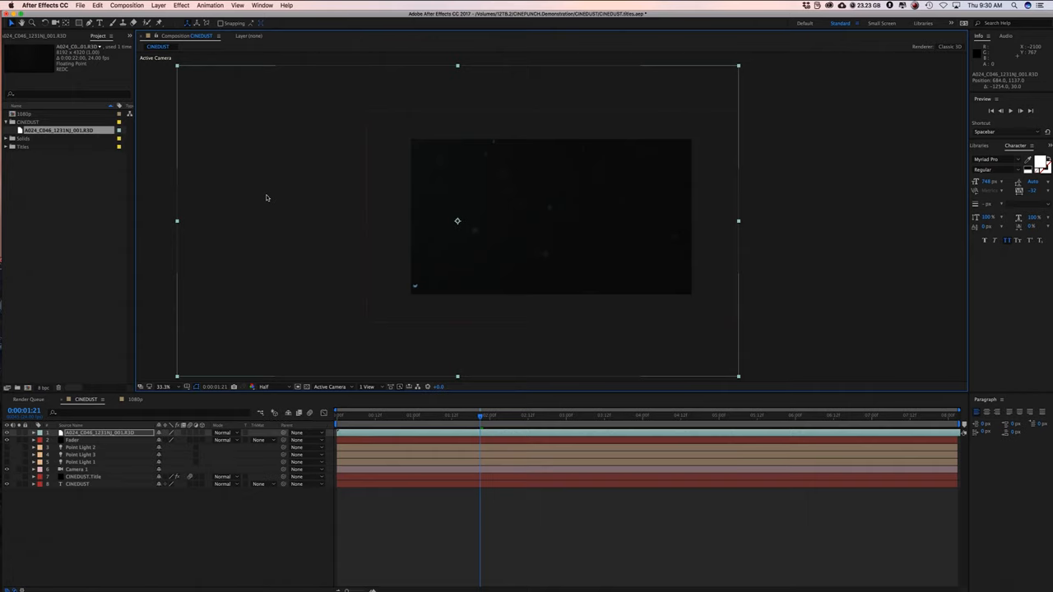
{"action": "mouse_move", "coordinate": [265, 195]}
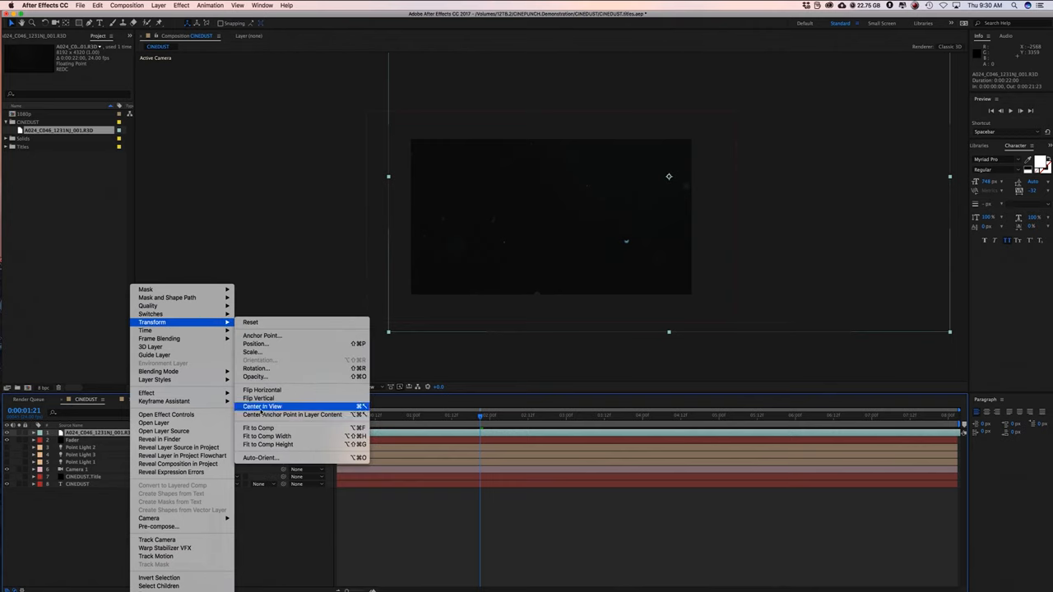
Step: Apply Fit to Comp to the 8K R3D layer so it fills the CINEDUST frame
{"action": "left_click", "coordinate": [262, 407]}
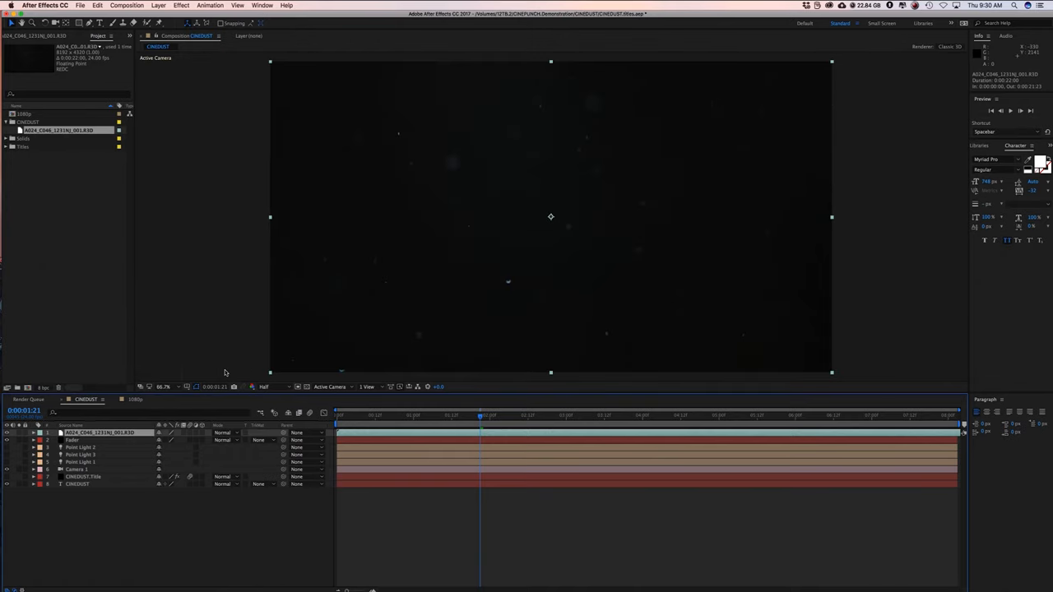
{"action": "mouse_move", "coordinate": [72, 195]}
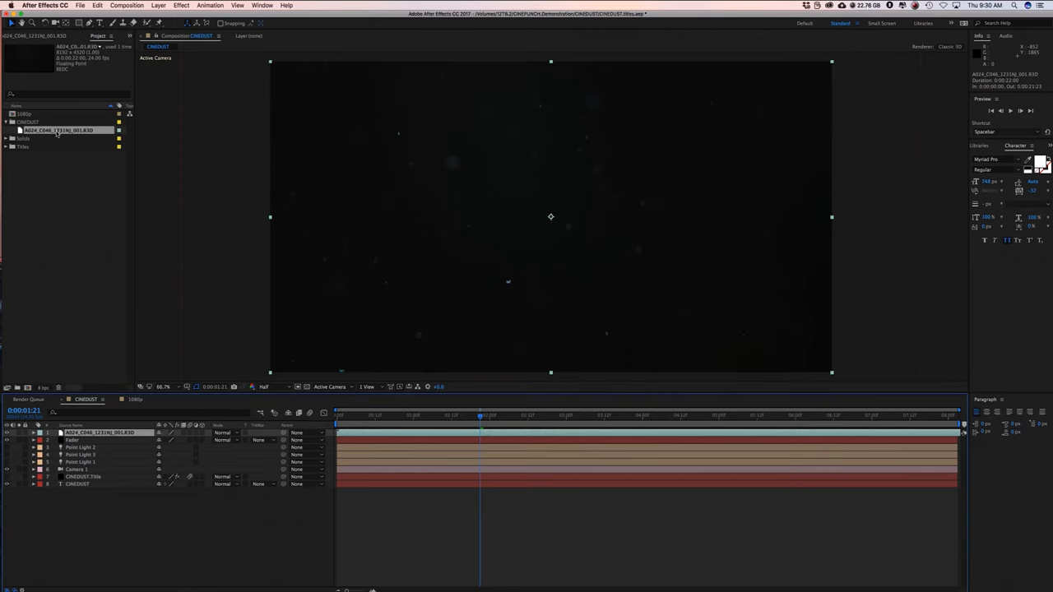
Step: Open the R3D clip's Interpret Footage settings, then its RED R3D Source Settings via More Options
{"action": "right_click", "coordinate": [58, 130]}
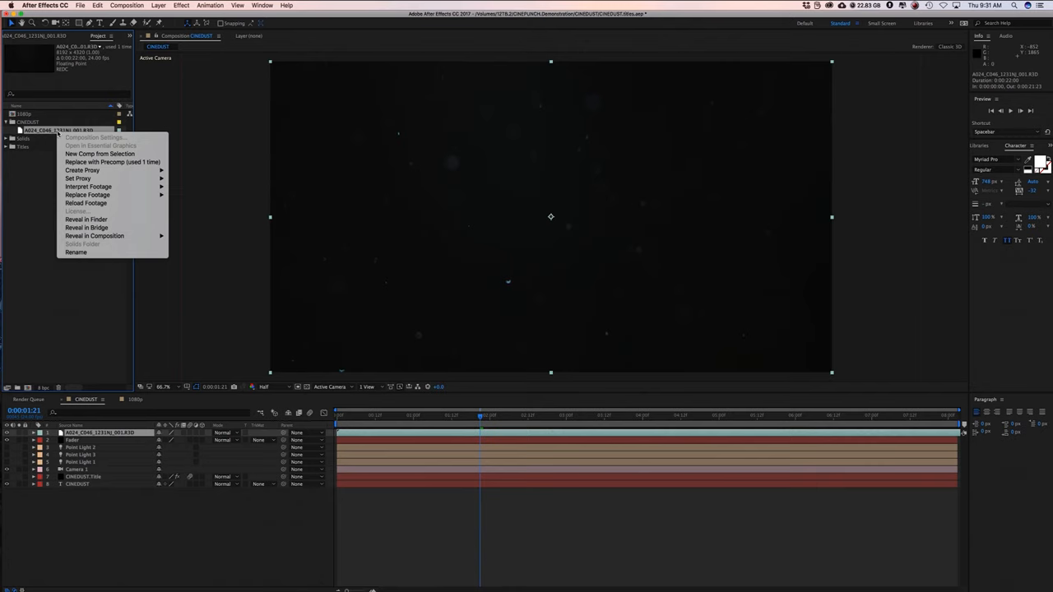
{"action": "mouse_move", "coordinate": [78, 179]}
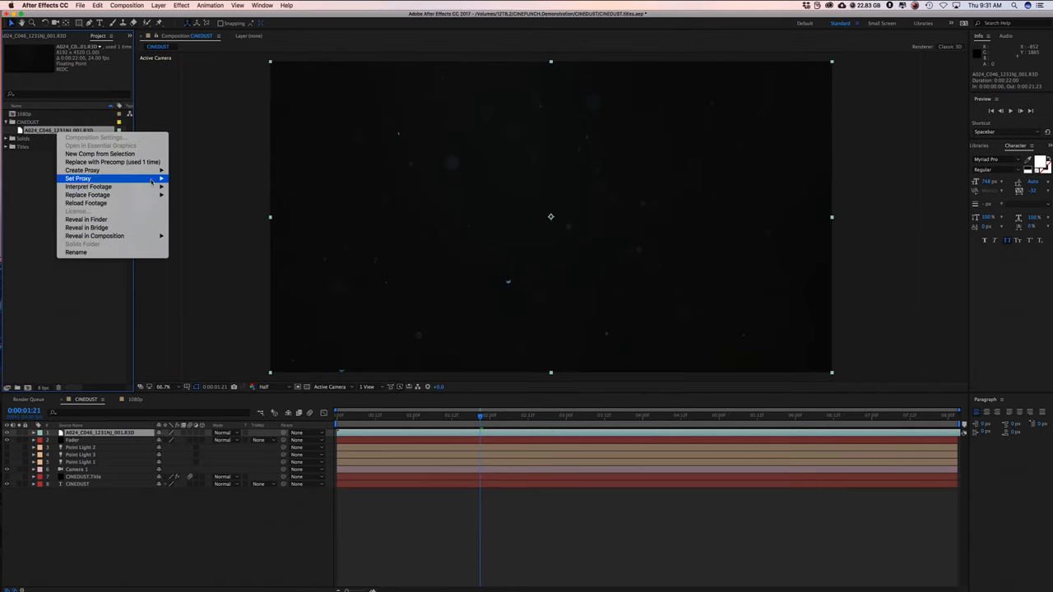
{"action": "mouse_move", "coordinate": [88, 186]}
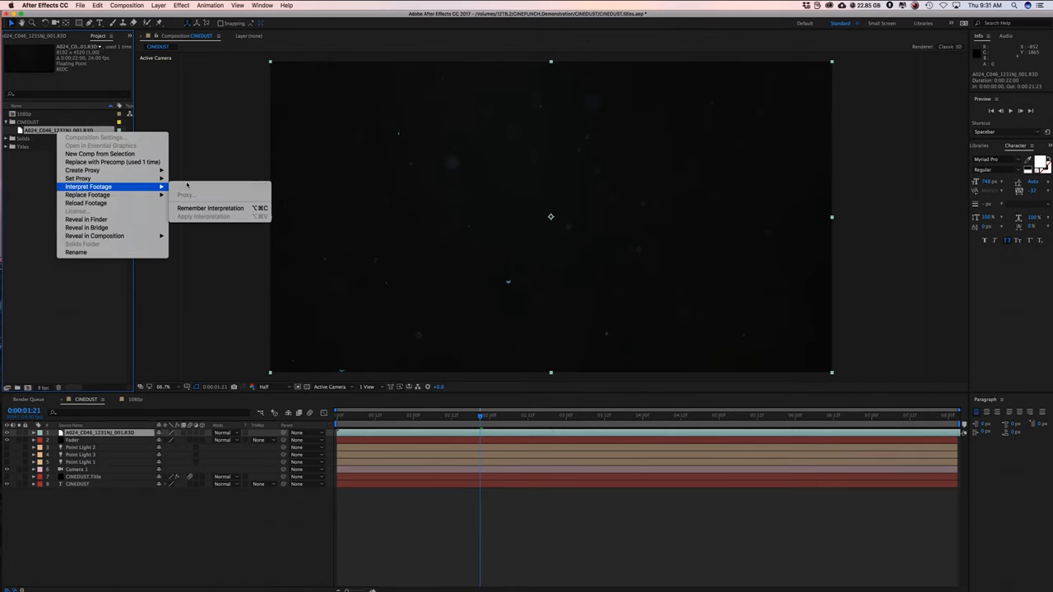
{"action": "left_click", "coordinate": [189, 195]}
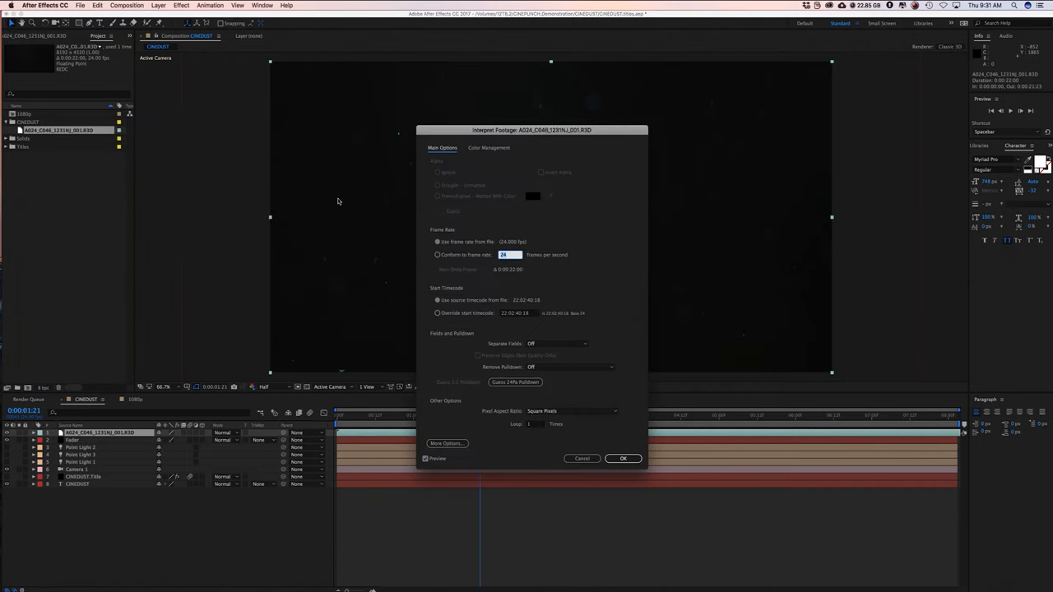
{"action": "mouse_move", "coordinate": [452, 417]}
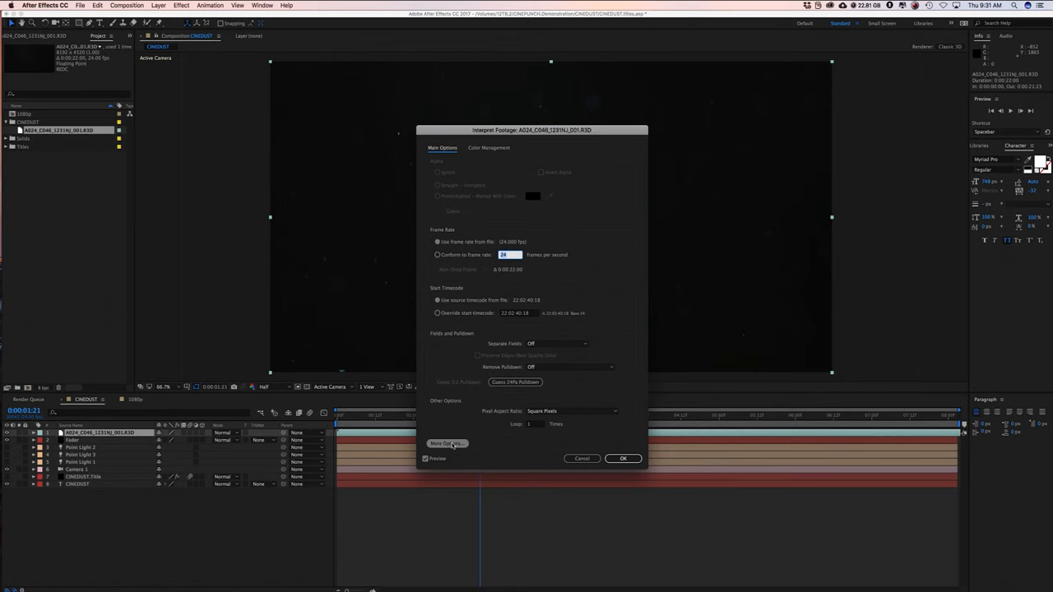
{"action": "left_click", "coordinate": [446, 443]}
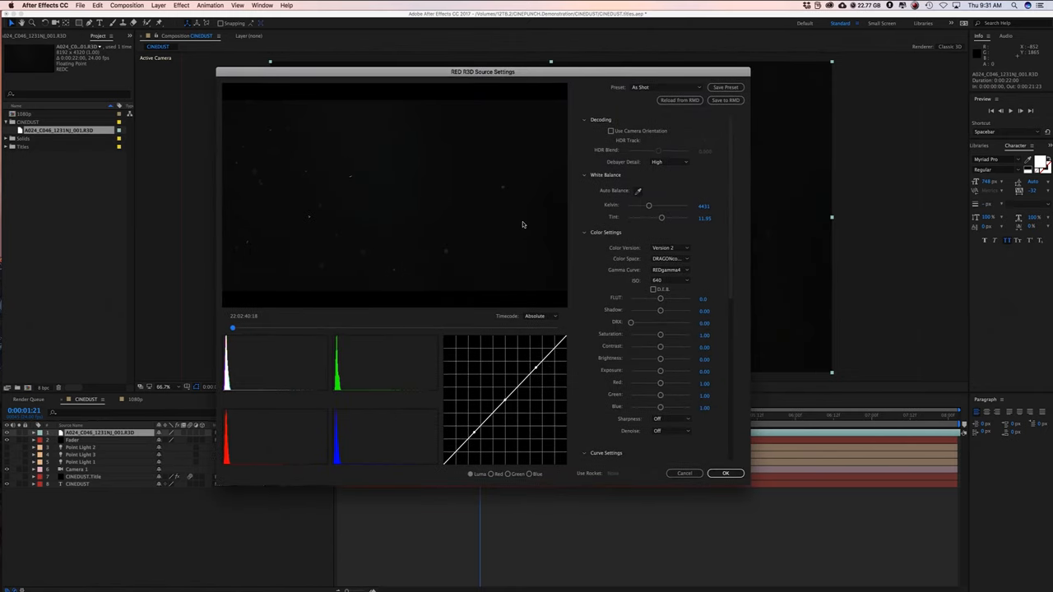
{"action": "mouse_move", "coordinate": [683, 280]}
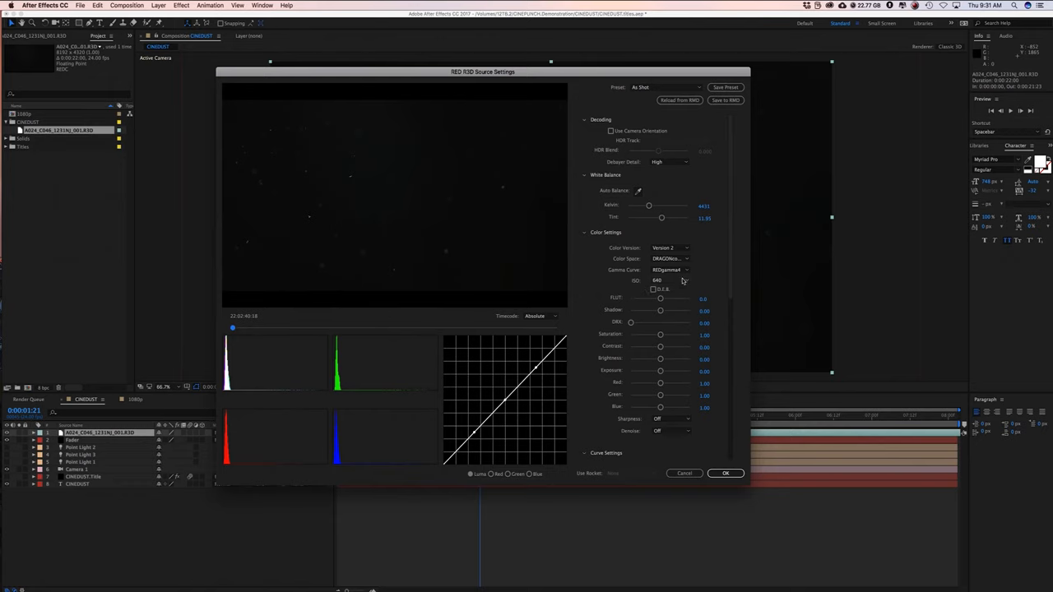
Step: Set ISO to 1280 and lower Shadow to about -0.26 in RED source settings
{"action": "left_click", "coordinate": [671, 281]}
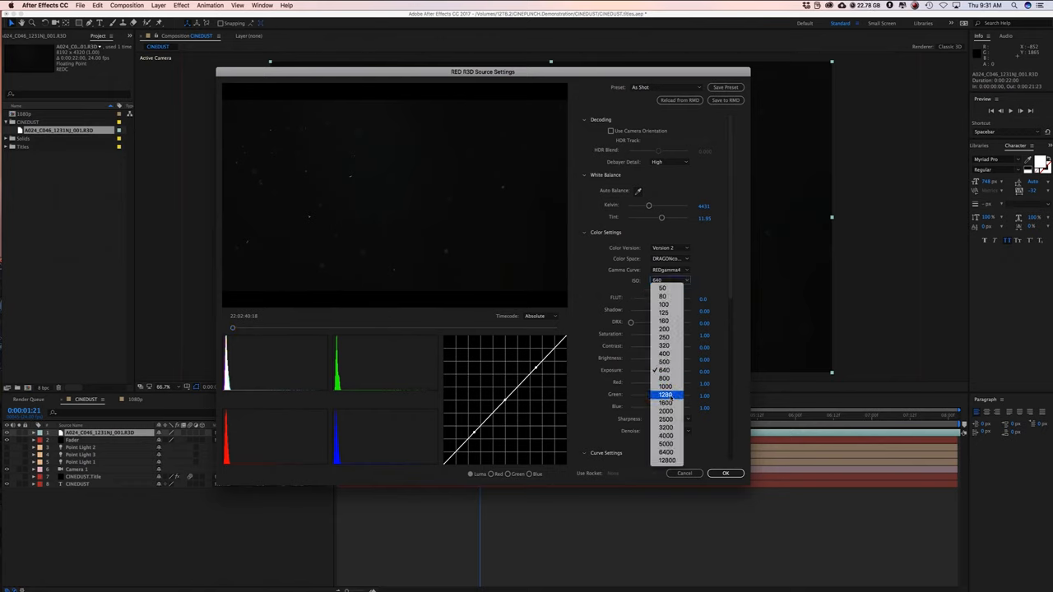
{"action": "left_click", "coordinate": [664, 394]}
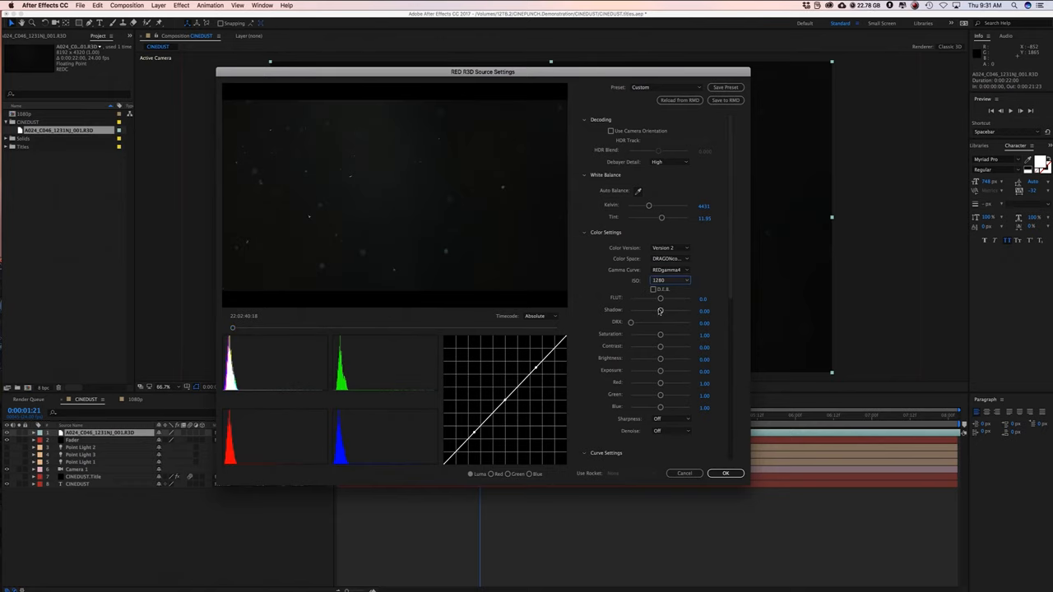
{"action": "left_click_drag", "start_coordinate": [659, 310], "coordinate": [656, 310]}
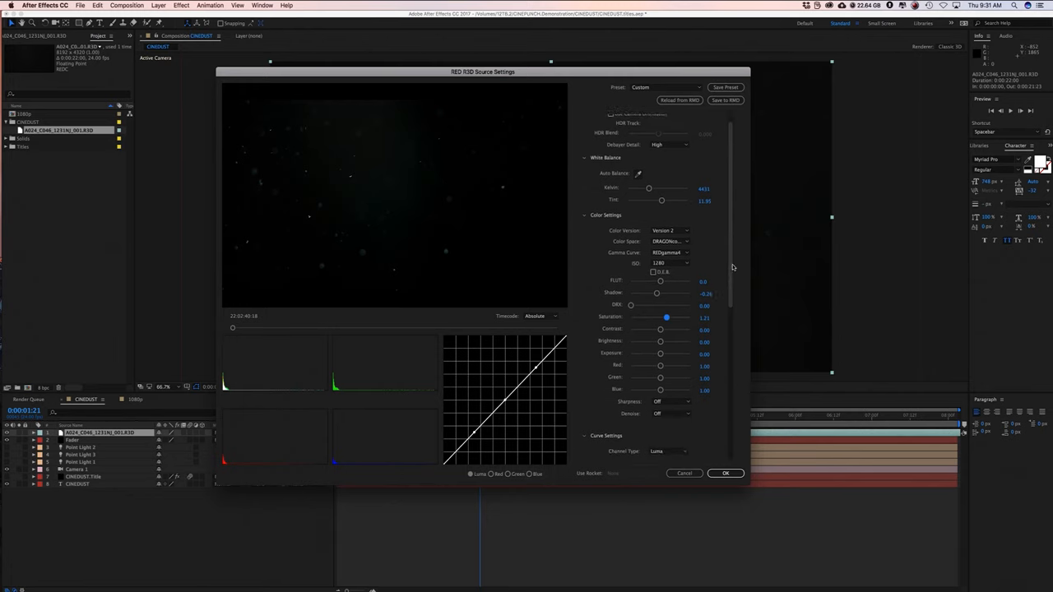
Step: Raise the Lights point on the luma curve to roughly 0.68 in, 0.83 out
{"action": "scroll", "scroll_direction": "down", "scroll_amount": 3}
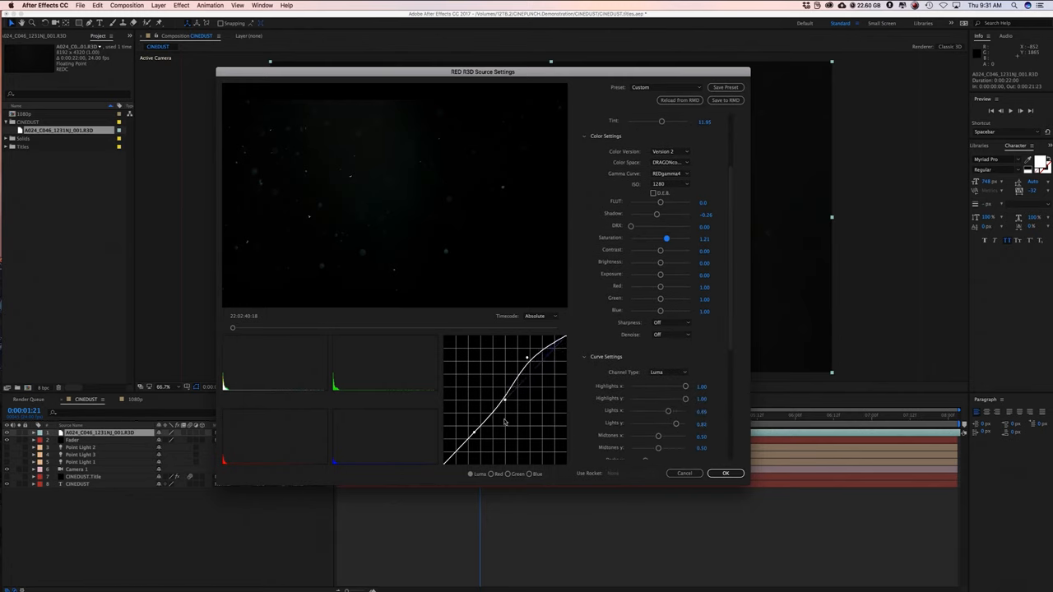
{"action": "left_click_drag", "start_coordinate": [526, 358], "coordinate": [503, 403]}
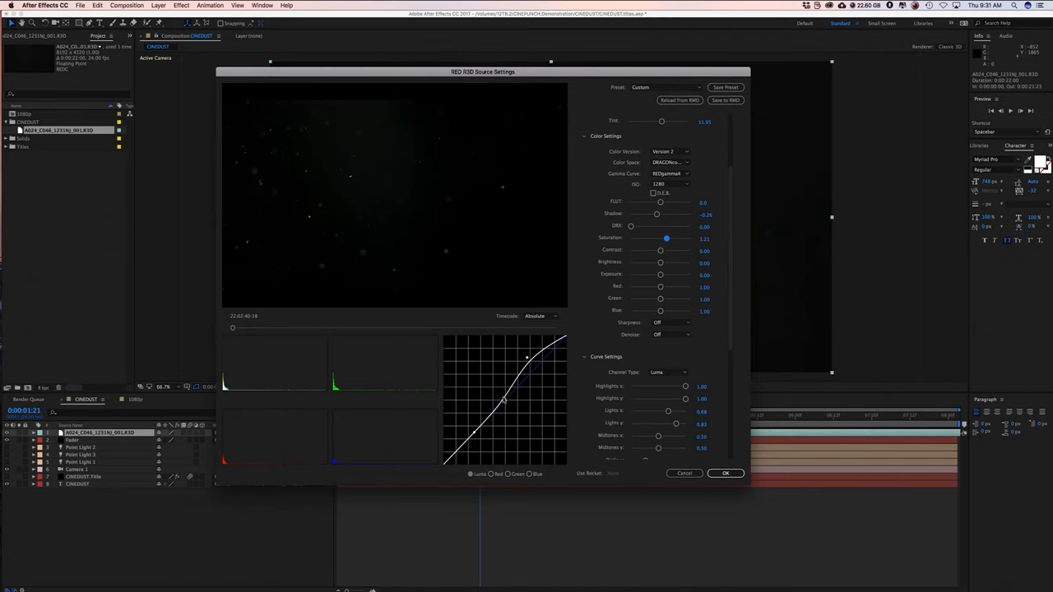